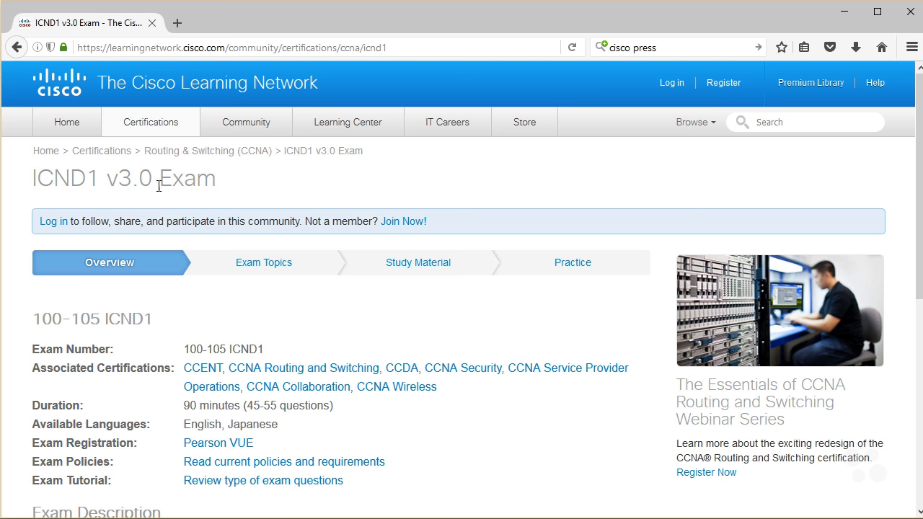
- Highlight the ICND1 v3.0 exam title and the fundamentals-through-routing topics, then clear the highlight
triple_click(123, 178)
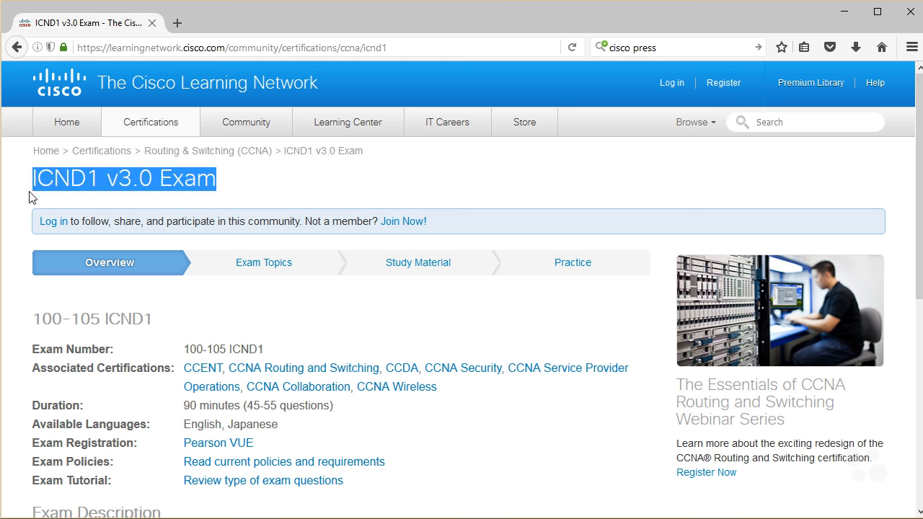
mouse_move(49, 294)
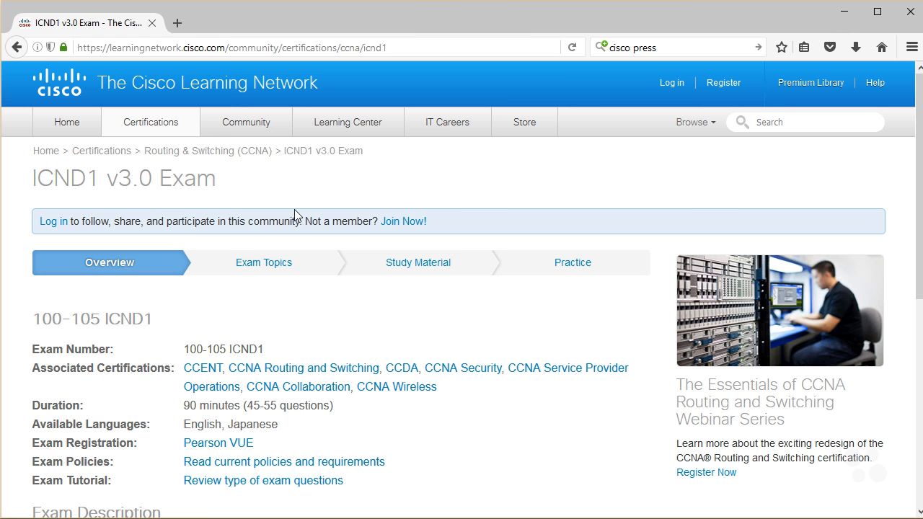
mouse_move(289, 258)
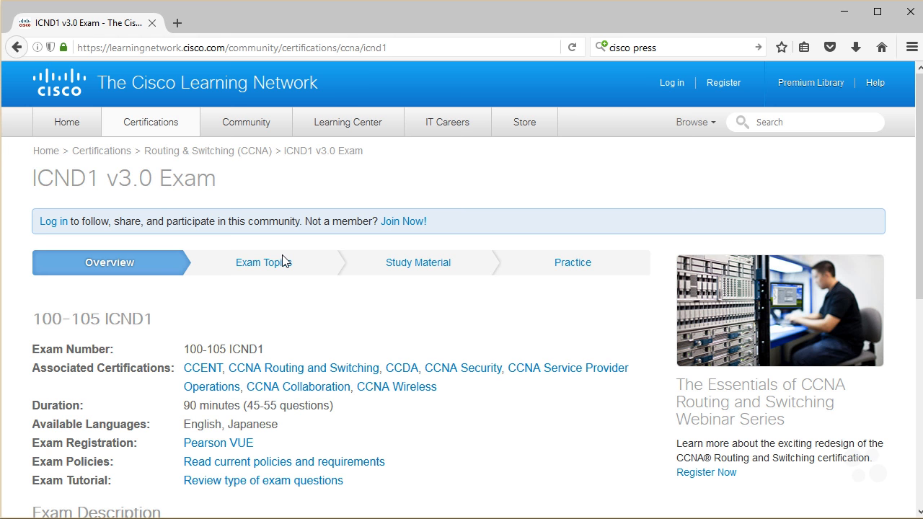
scroll(down, 3)
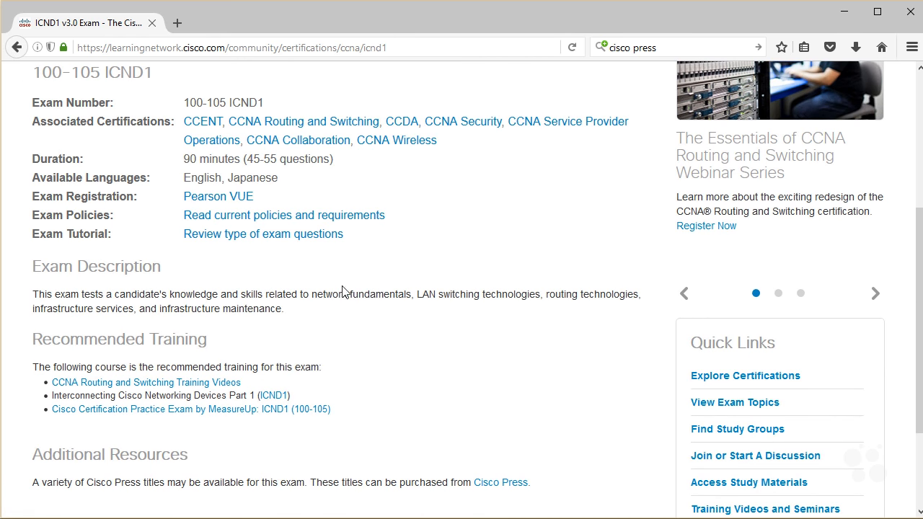
drag(326, 293, 539, 293)
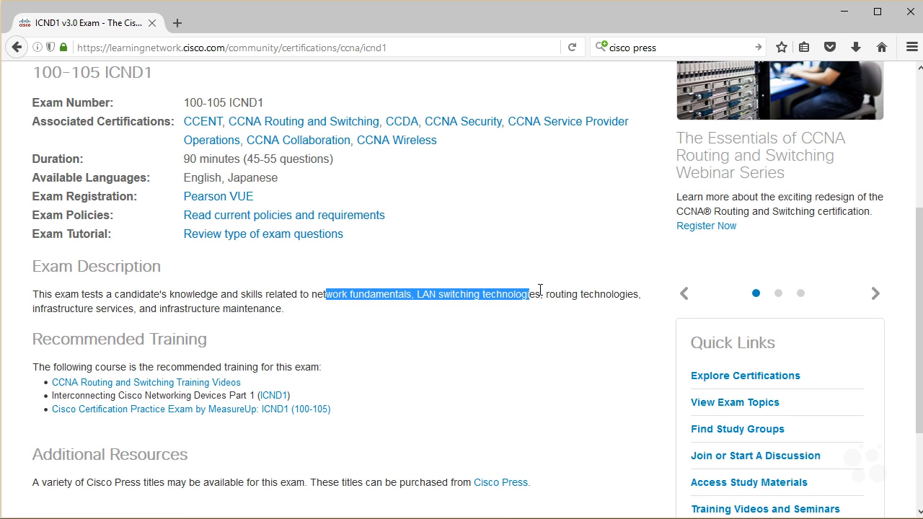
drag(537, 294, 634, 294)
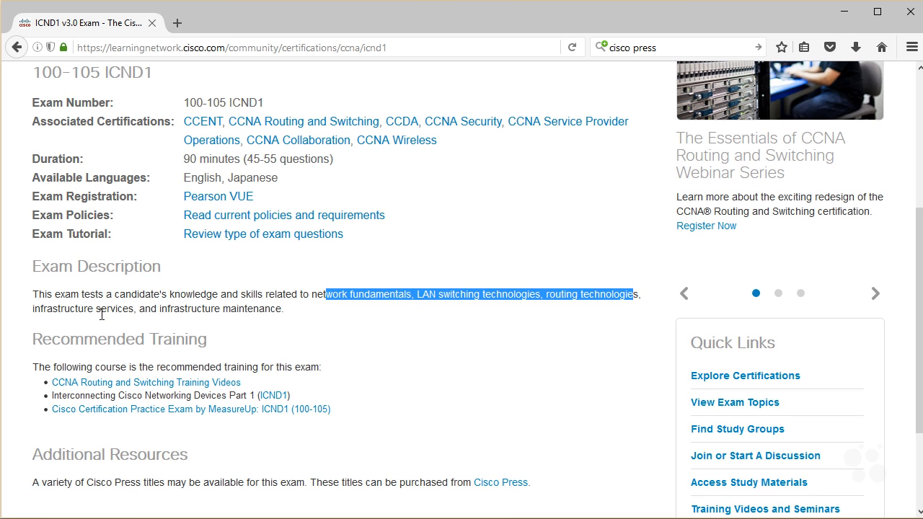
click(242, 309)
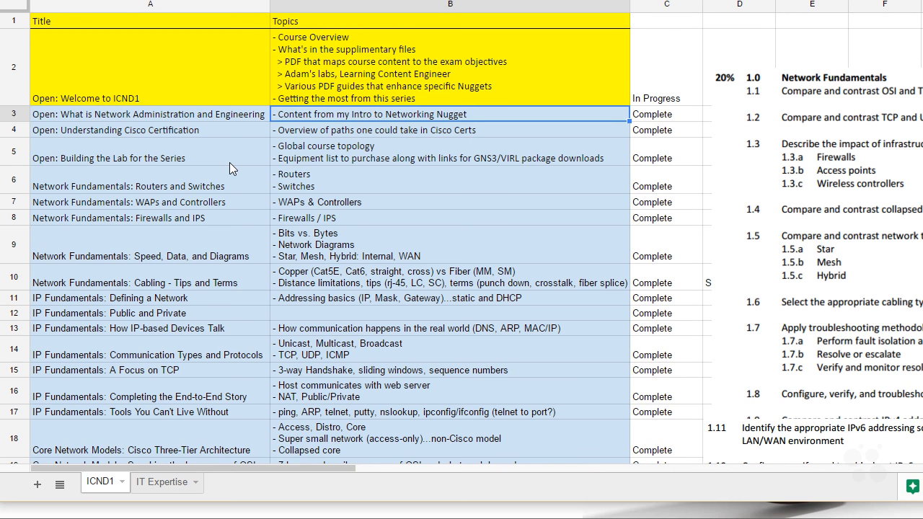
- Scroll further down through the page content
scroll(down, 3)
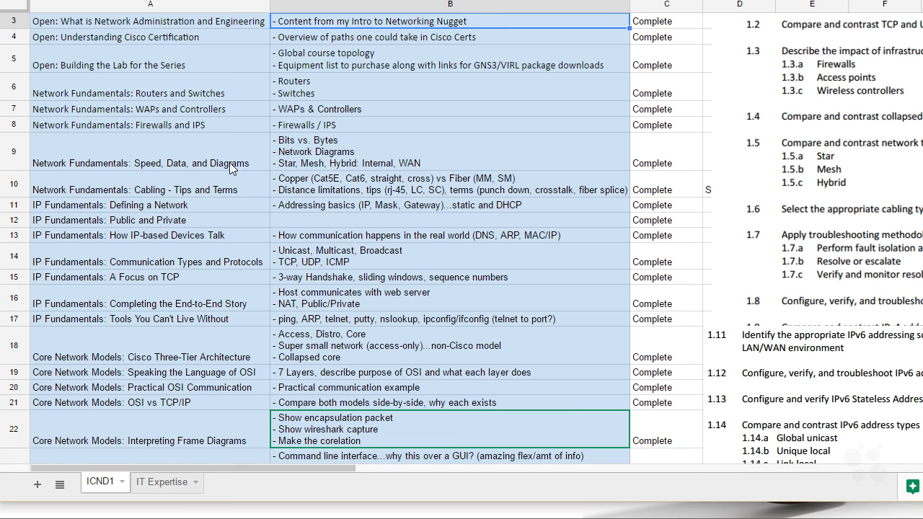
mouse_move(336, 486)
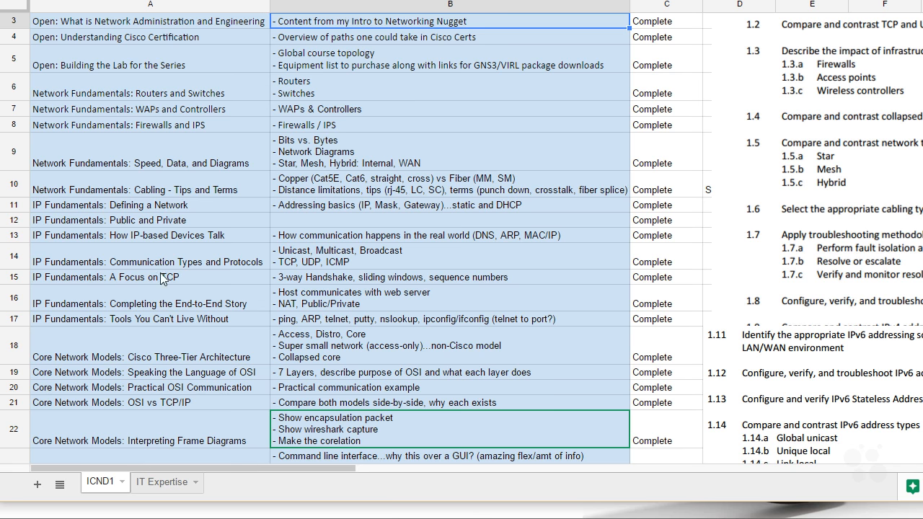
scroll(down, 3)
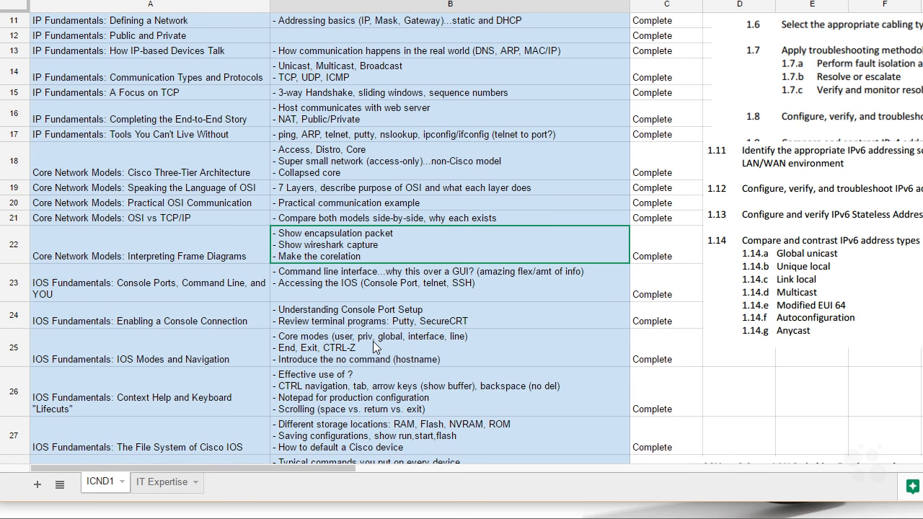
mouse_move(380, 350)
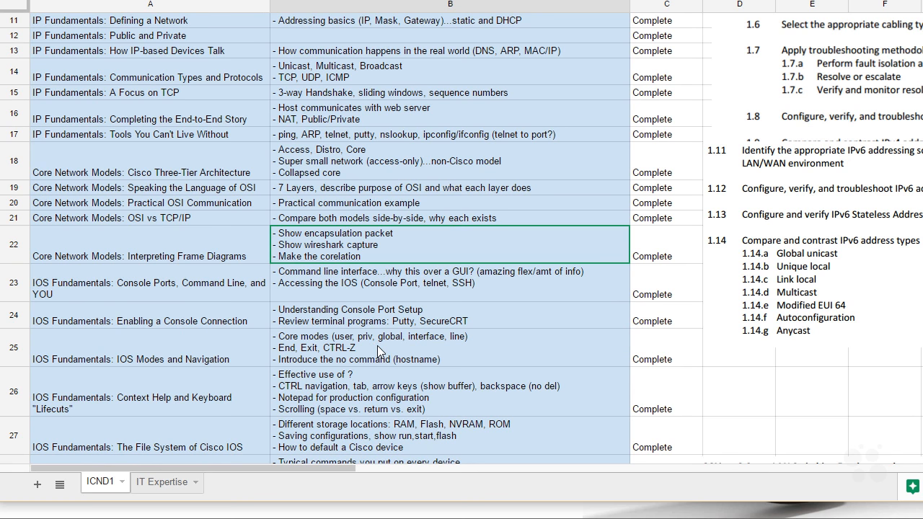
mouse_move(376, 364)
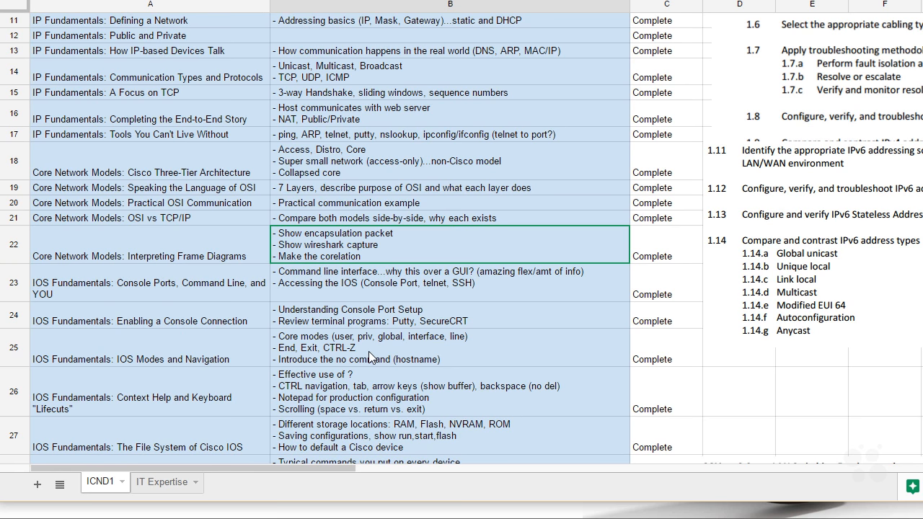
scroll(down, 3)
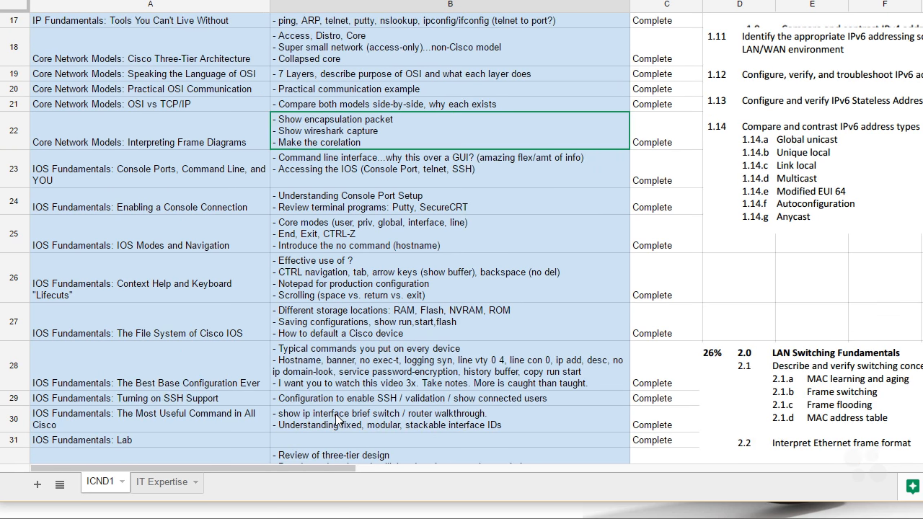
scroll(down, 3)
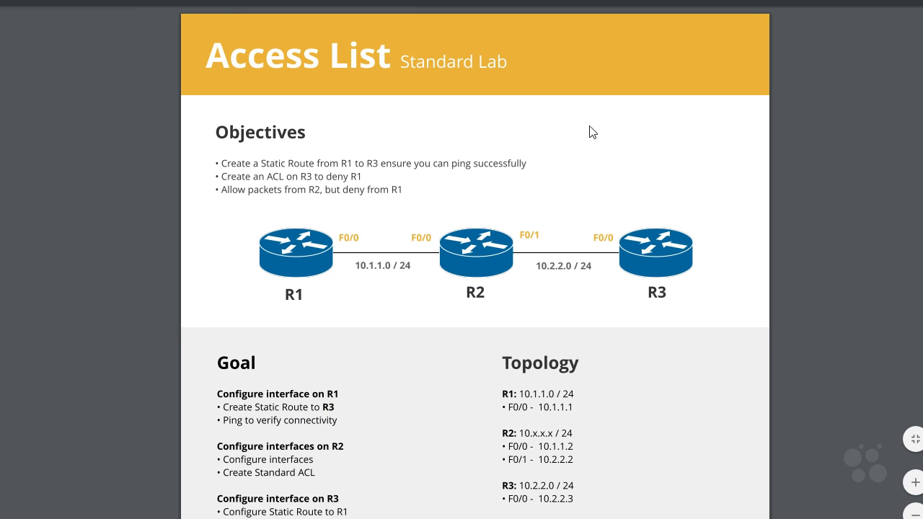
mouse_move(824, 147)
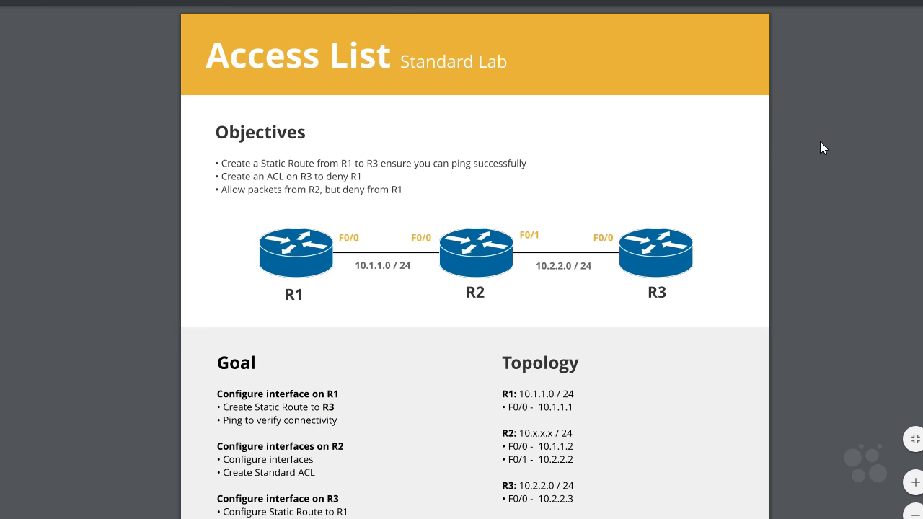
scroll(down, 3)
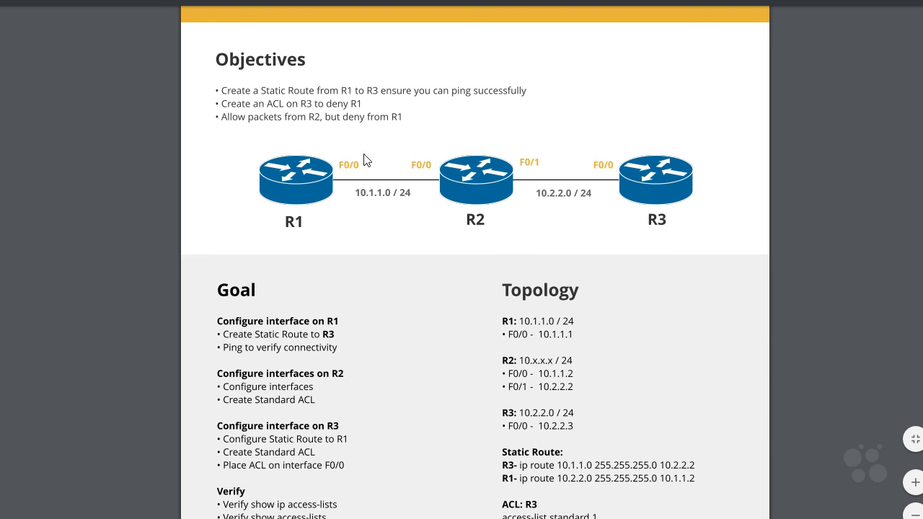
mouse_move(325, 211)
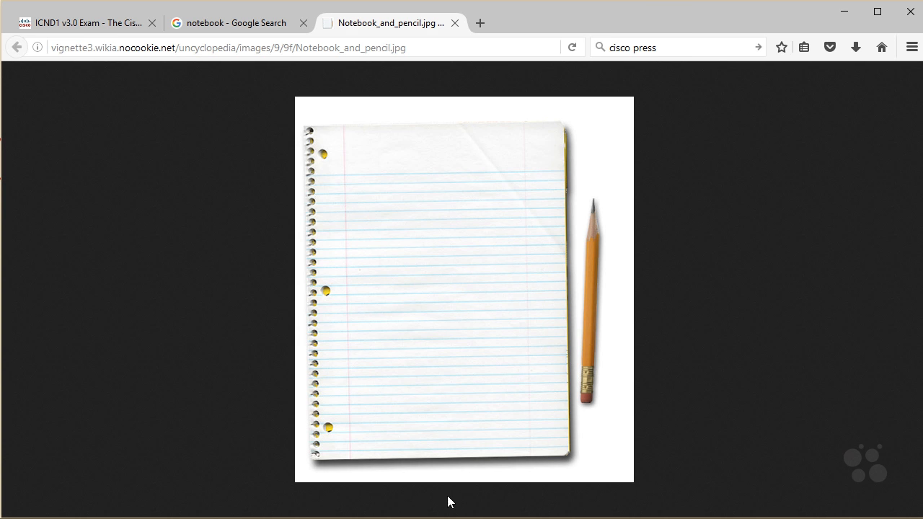
mouse_move(449, 476)
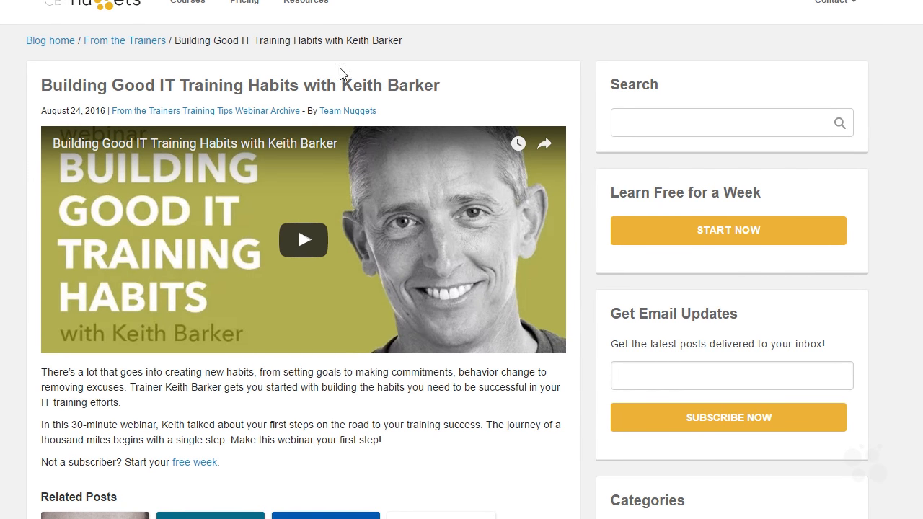
- Select the 'Building Good IT Training Habits with Keith Barker' headline
double_click(134, 85)
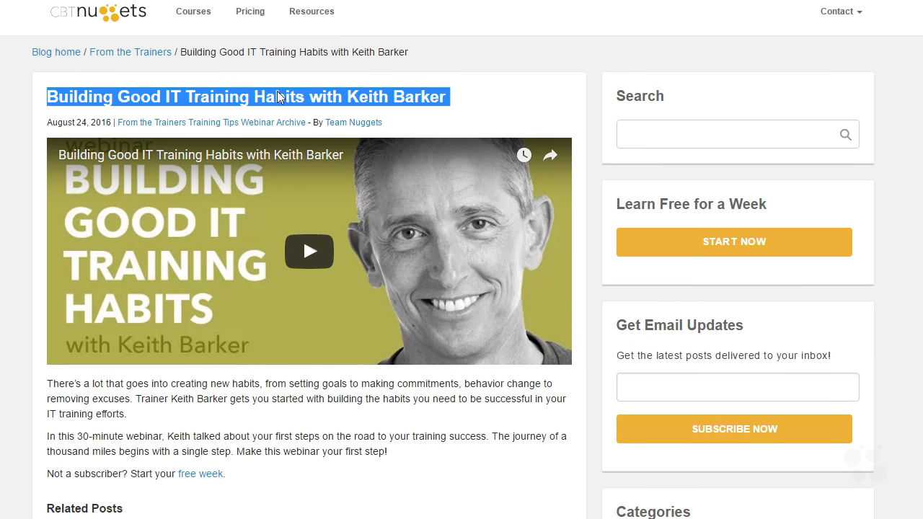
mouse_move(305, 189)
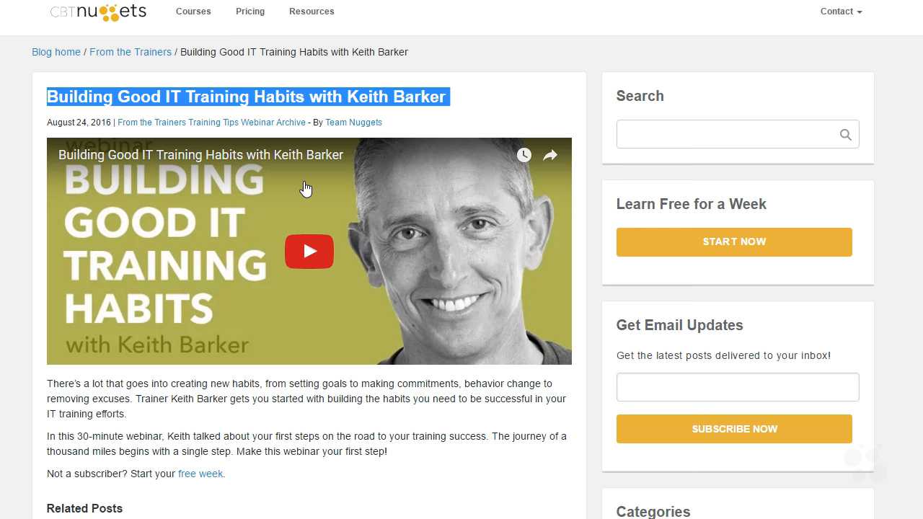
mouse_move(299, 188)
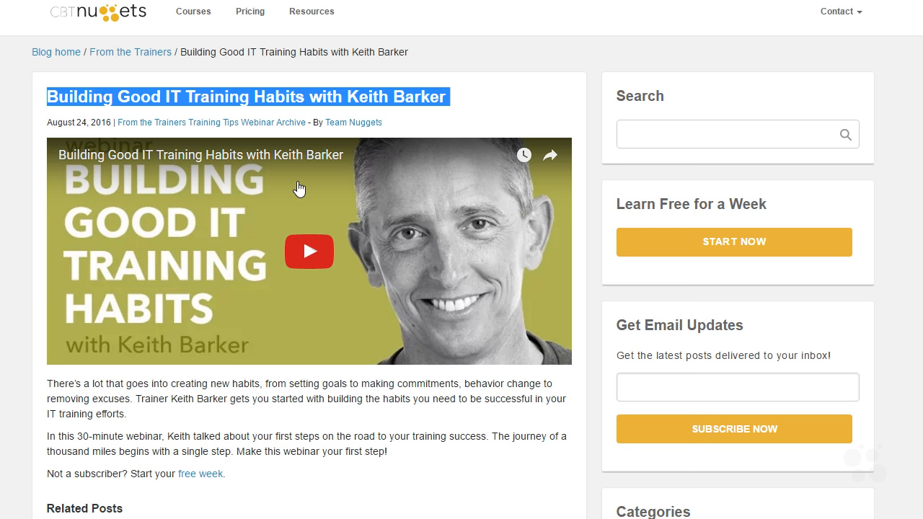